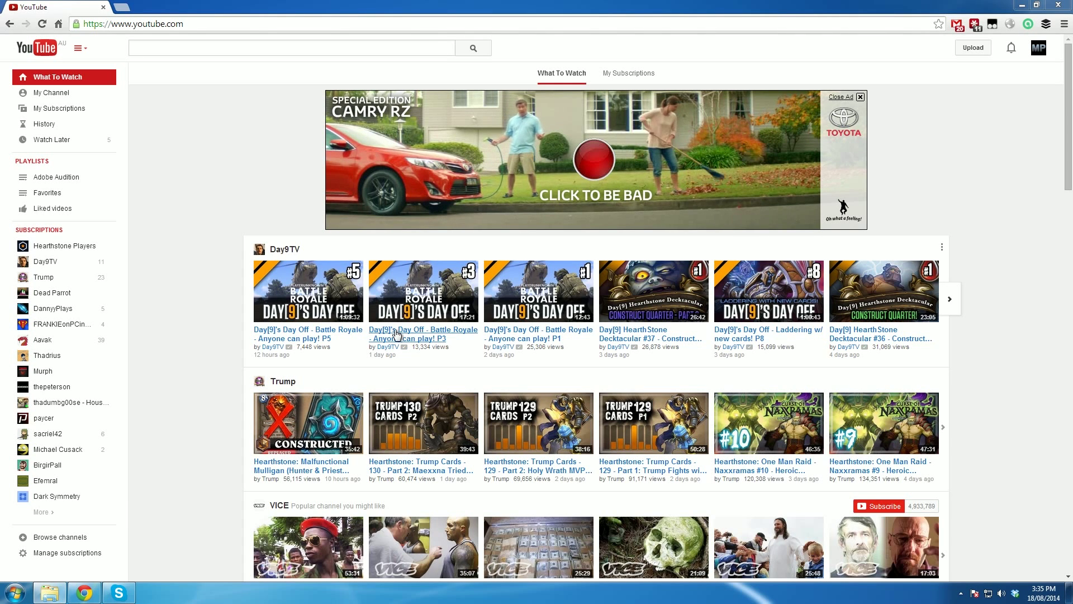
pyautogui.moveTo(210, 342)
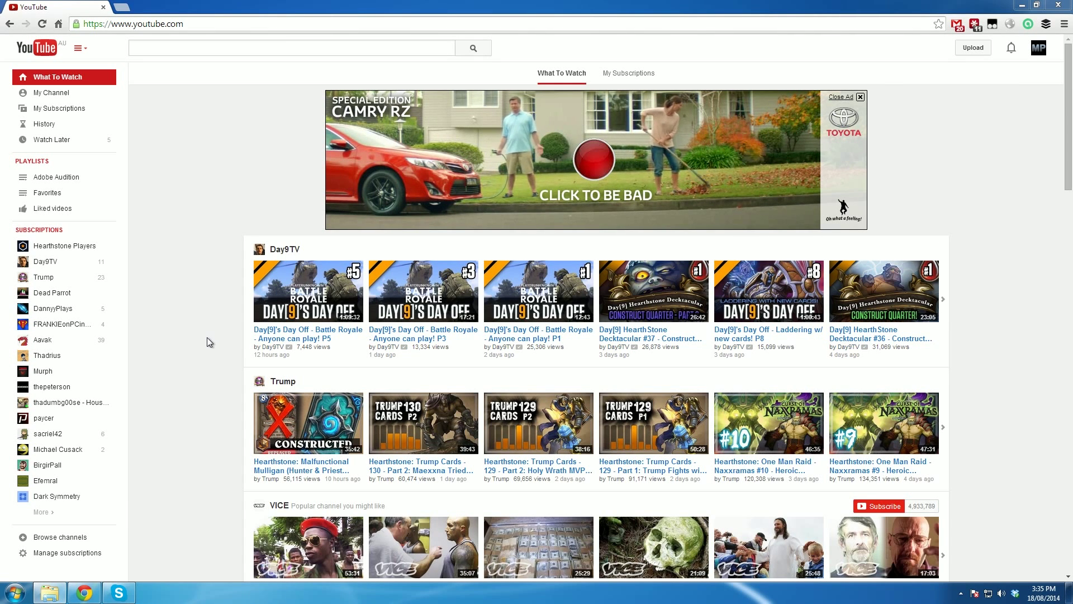
pyautogui.moveTo(202, 314)
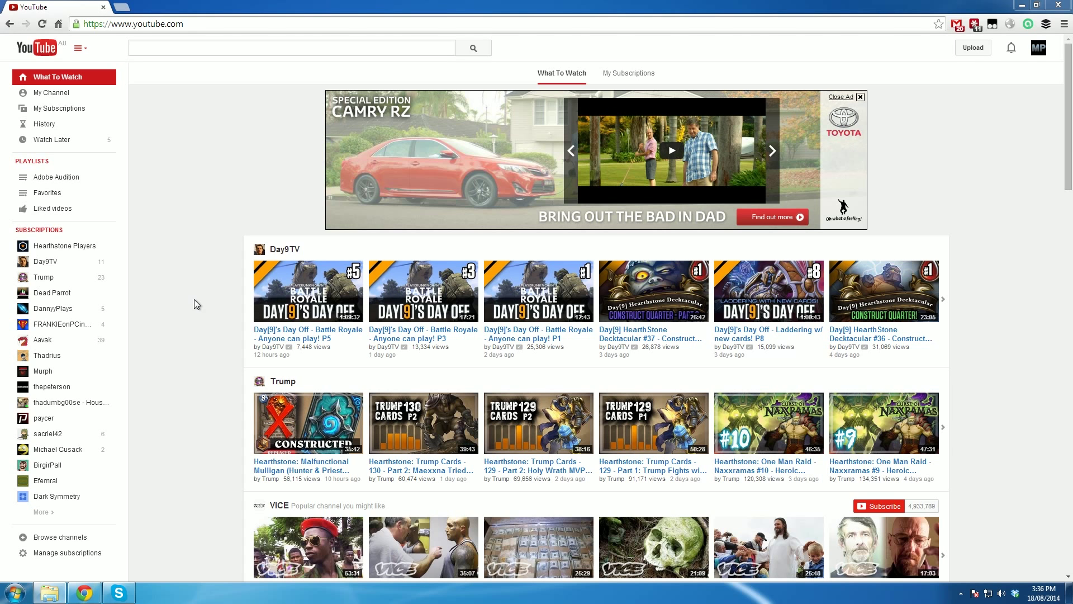
pyautogui.moveTo(183, 288)
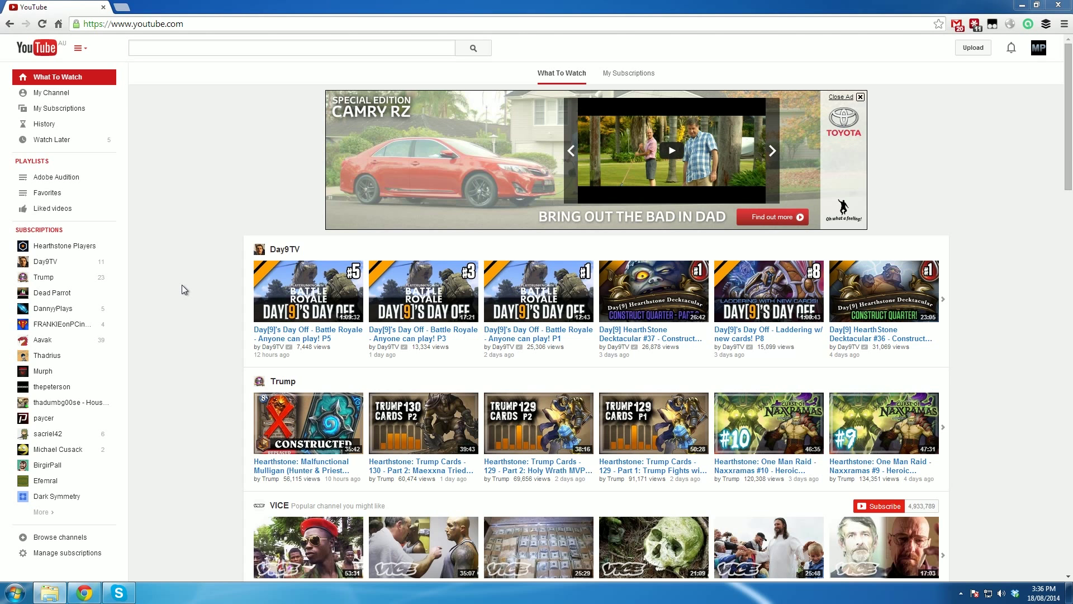
pyautogui.moveTo(195, 290)
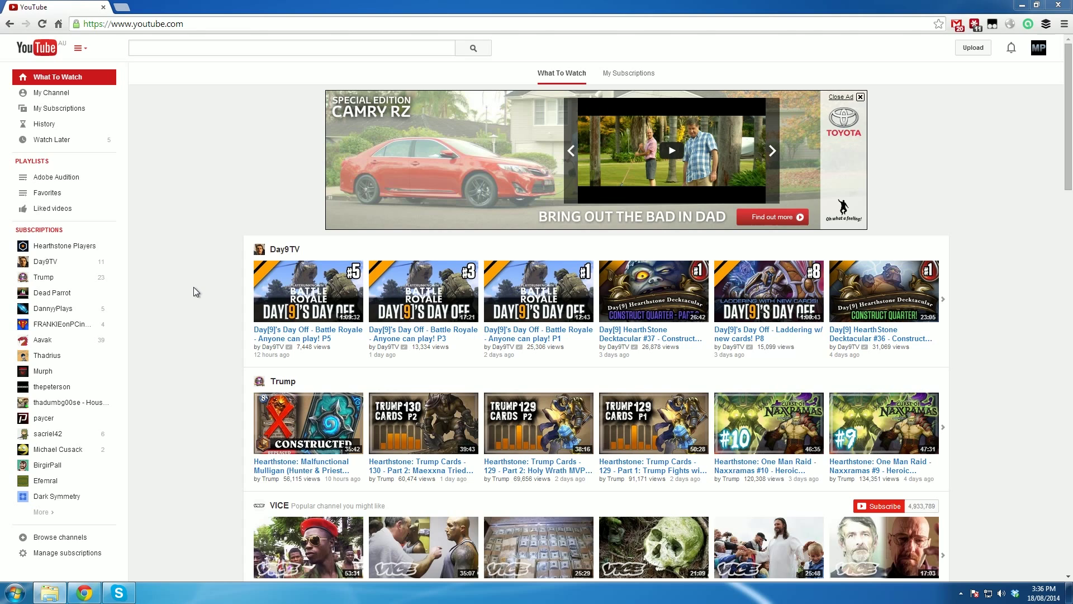
pyautogui.moveTo(217, 215)
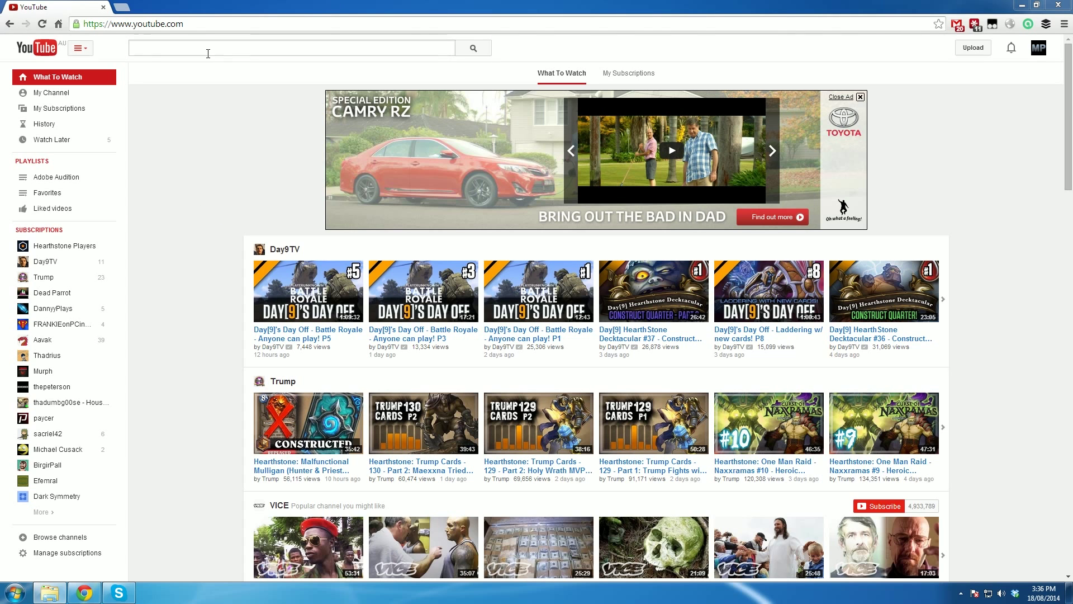
# - Load tv.youtube.com in the PC browser to bring up YouTube TV
pyautogui.click(130, 24)
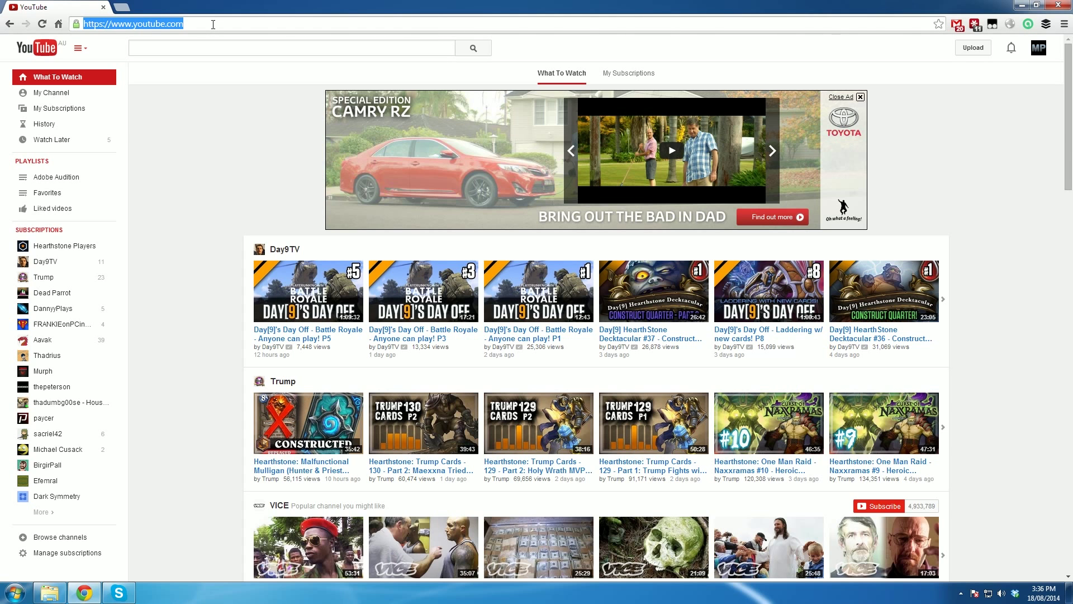
pyautogui.write('tv.')
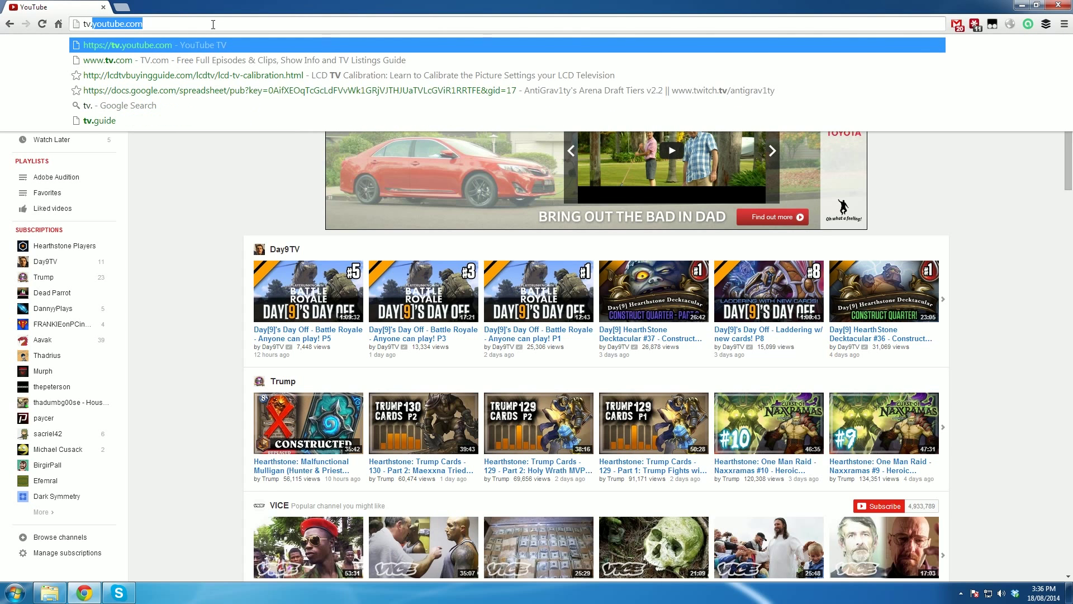
pyautogui.press('Return')
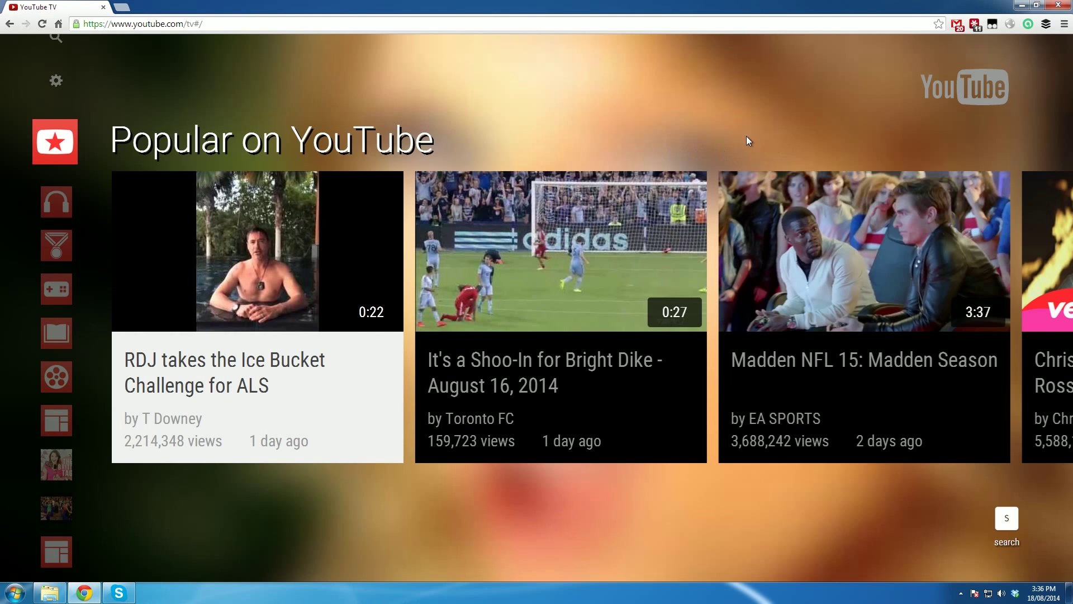
pyautogui.moveTo(739, 509)
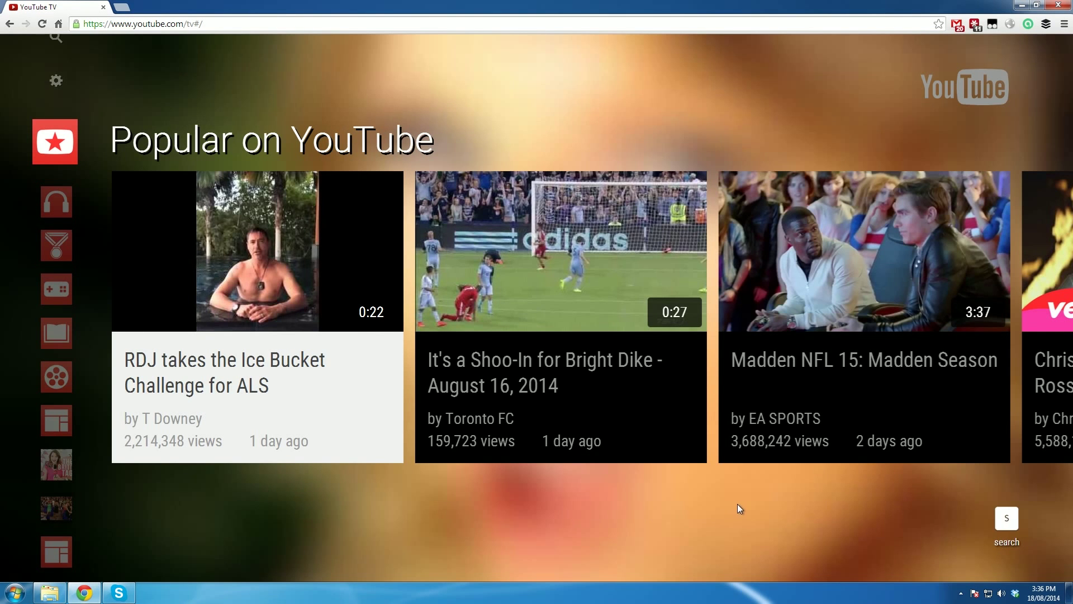
pyautogui.moveTo(273, 85)
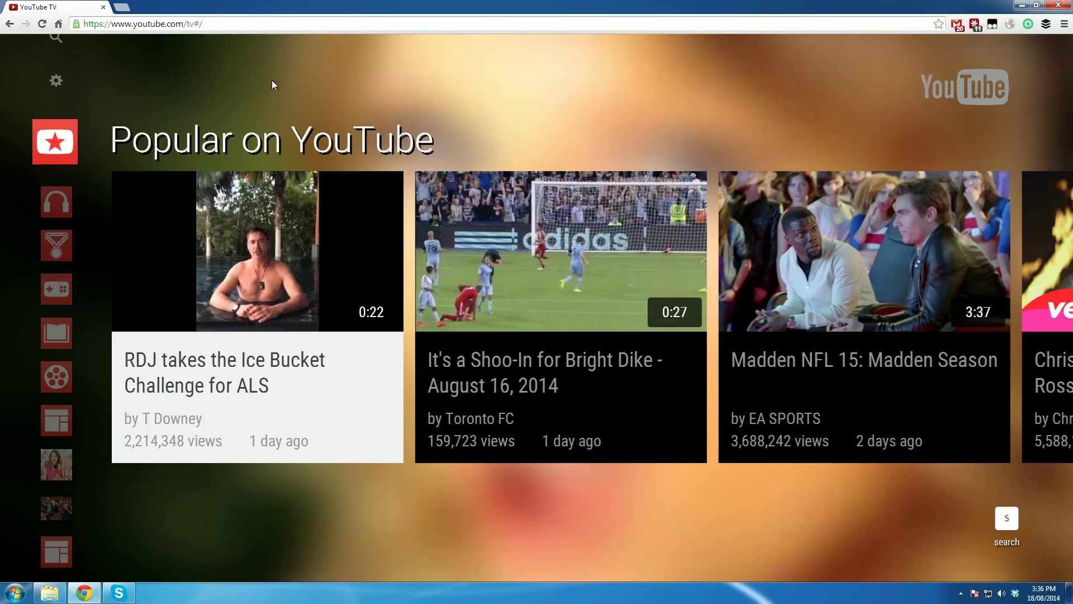
pyautogui.moveTo(298, 489)
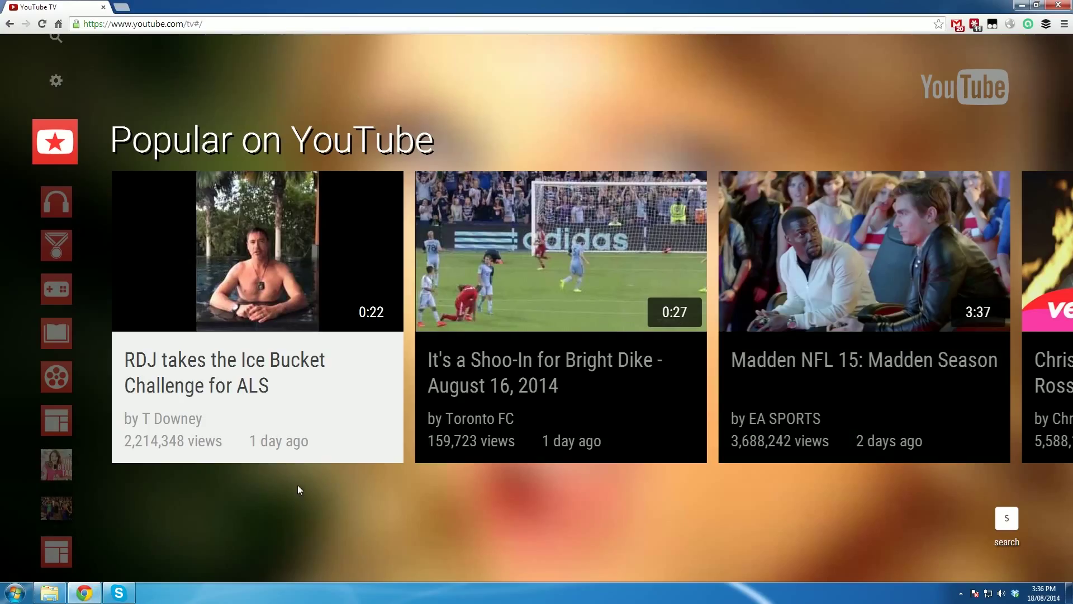
pyautogui.moveTo(448, 491)
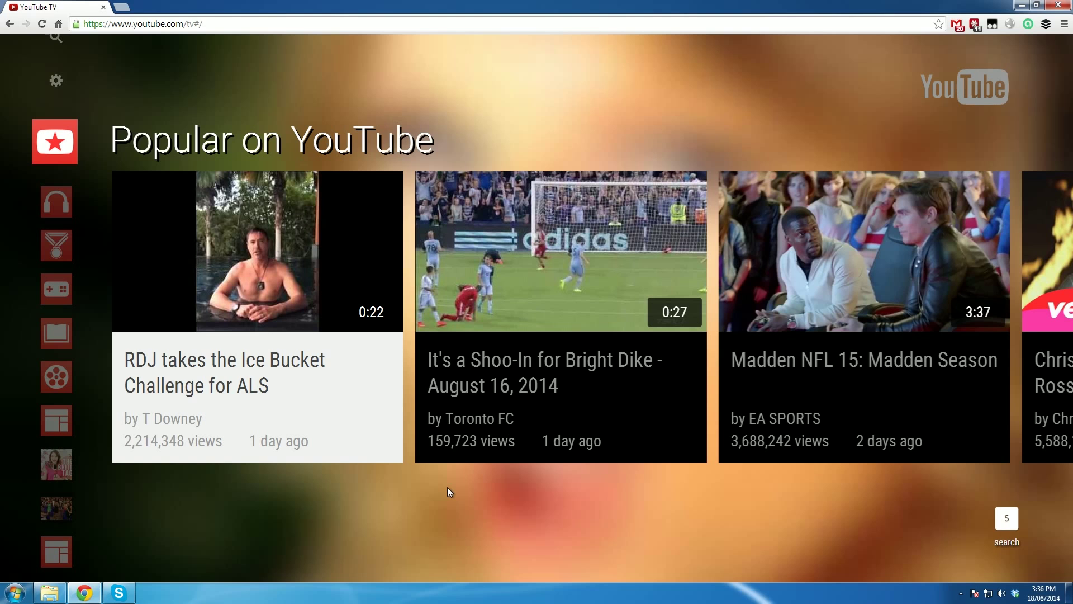
pyautogui.moveTo(804, 503)
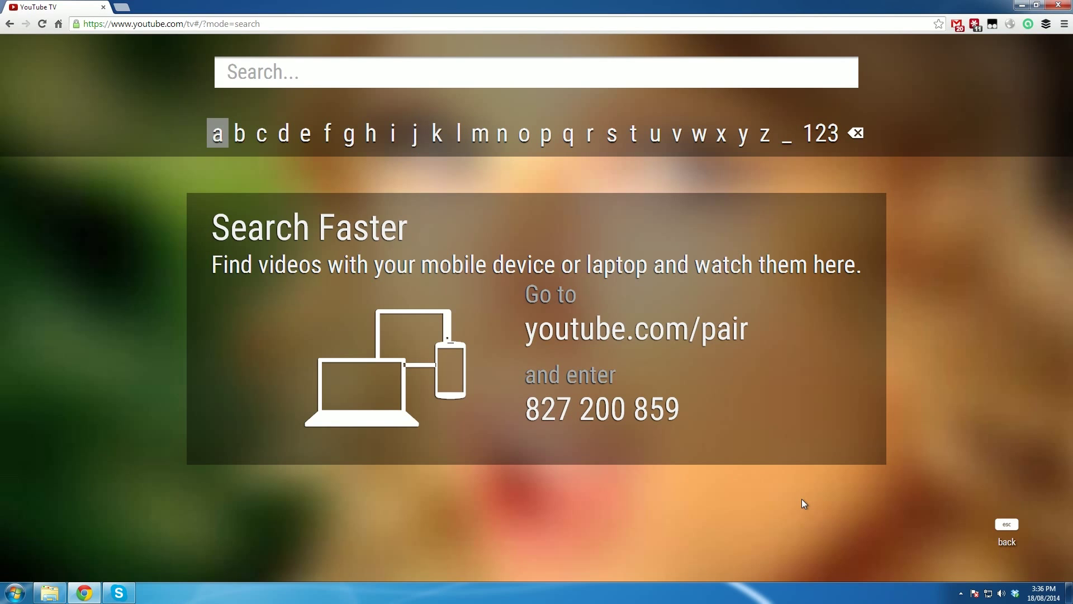
pyautogui.moveTo(409, 239)
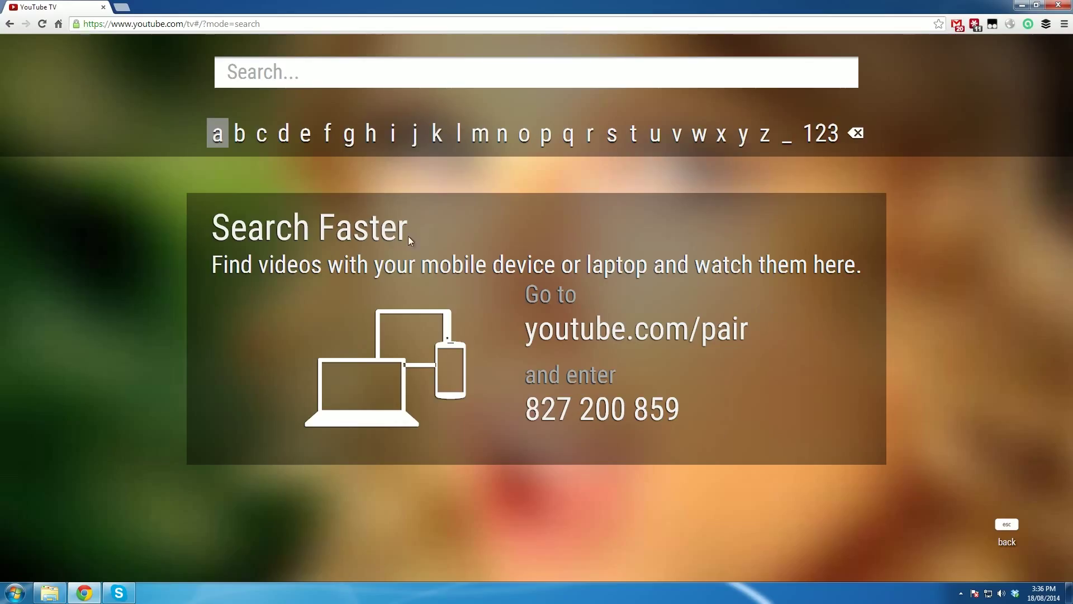
pyautogui.moveTo(256, 278)
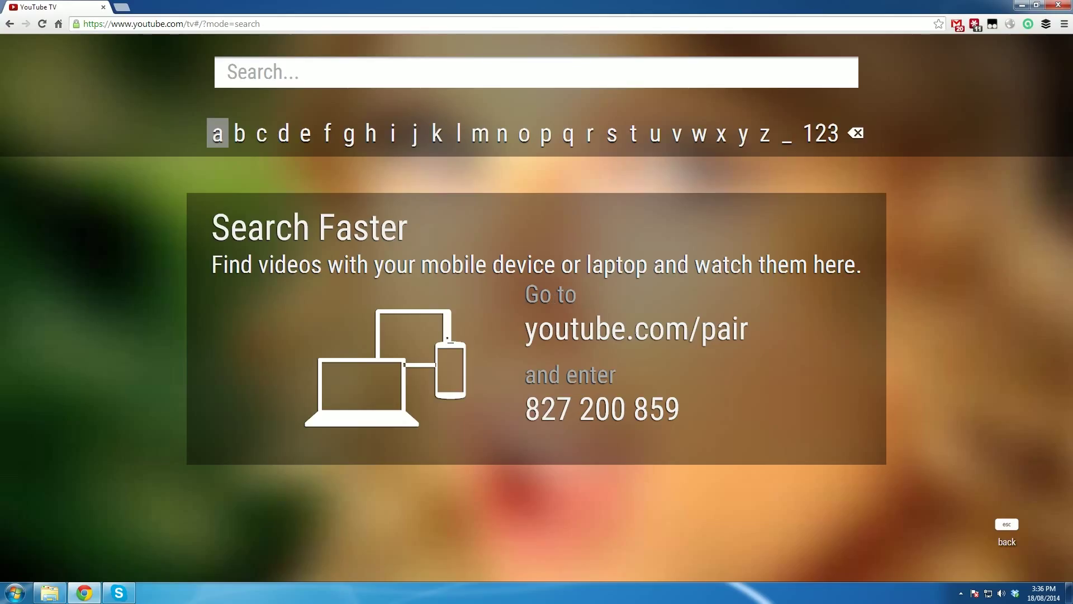
pyautogui.moveTo(770, 335)
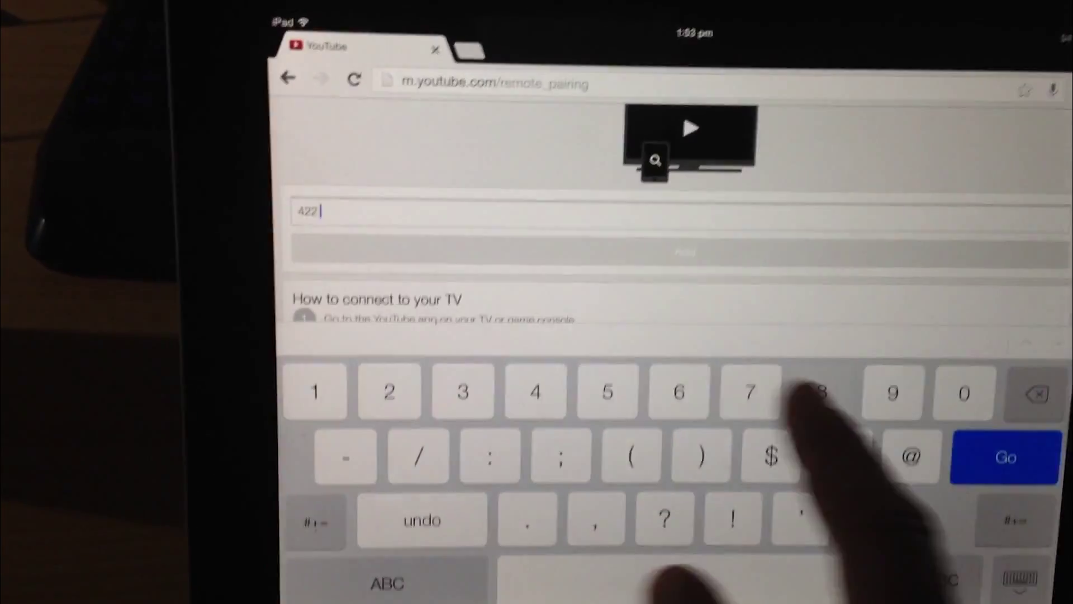
# - Enter pairing code 855 7 on the iPad and add the TV
pyautogui.write('855 719')
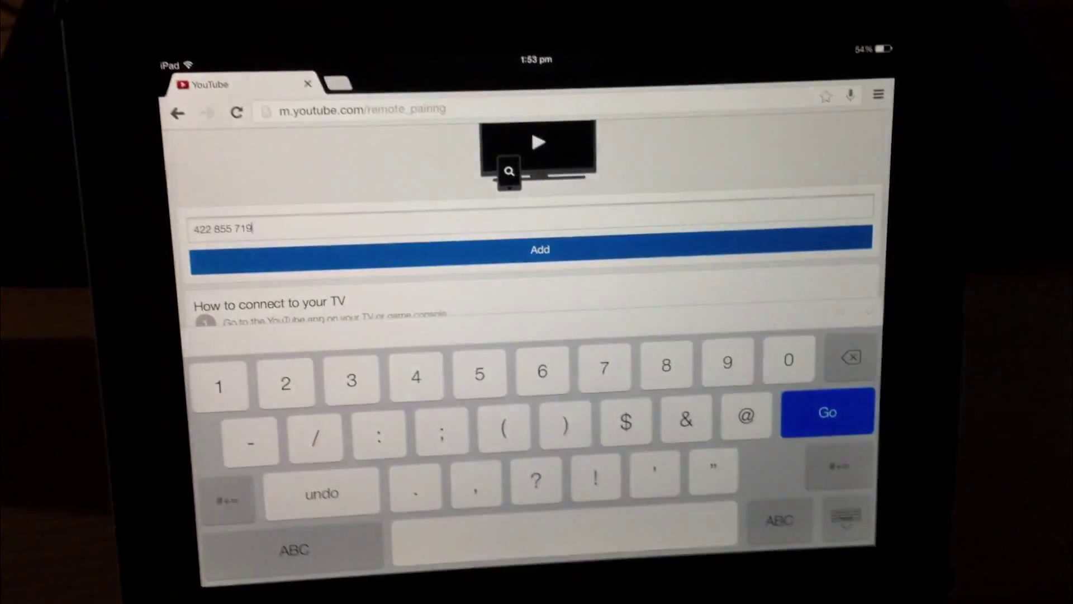
pyautogui.click(826, 411)
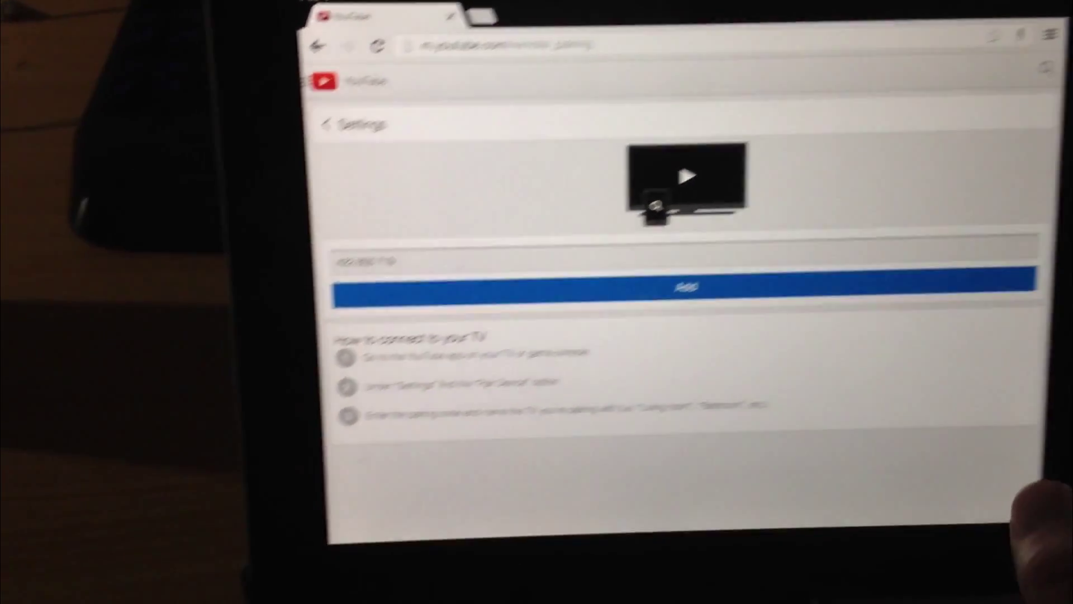
pyautogui.click(689, 286)
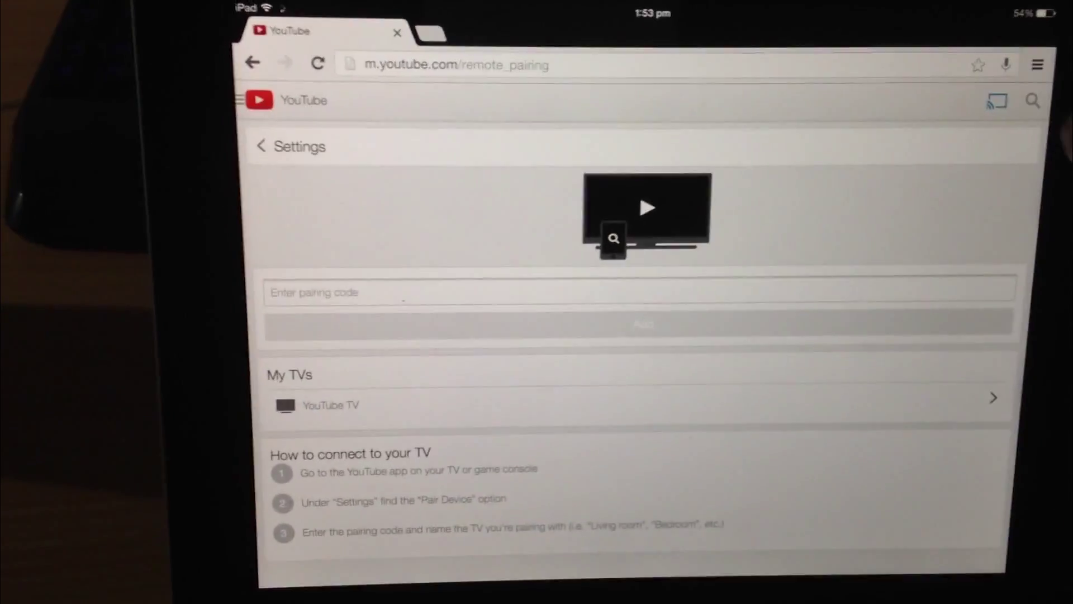
pyautogui.click(1033, 100)
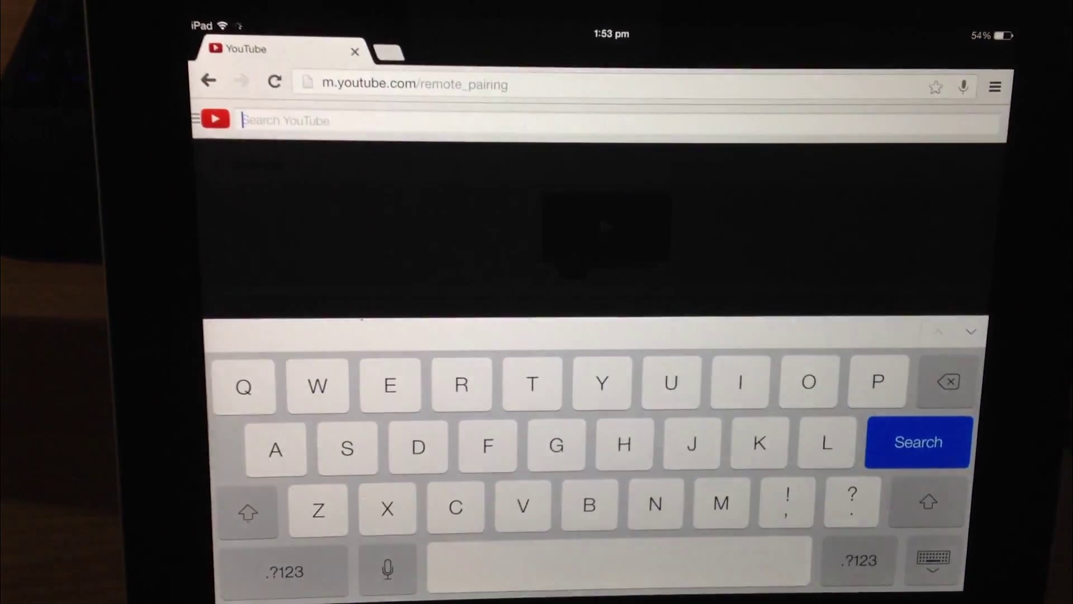
pyautogui.write('m')
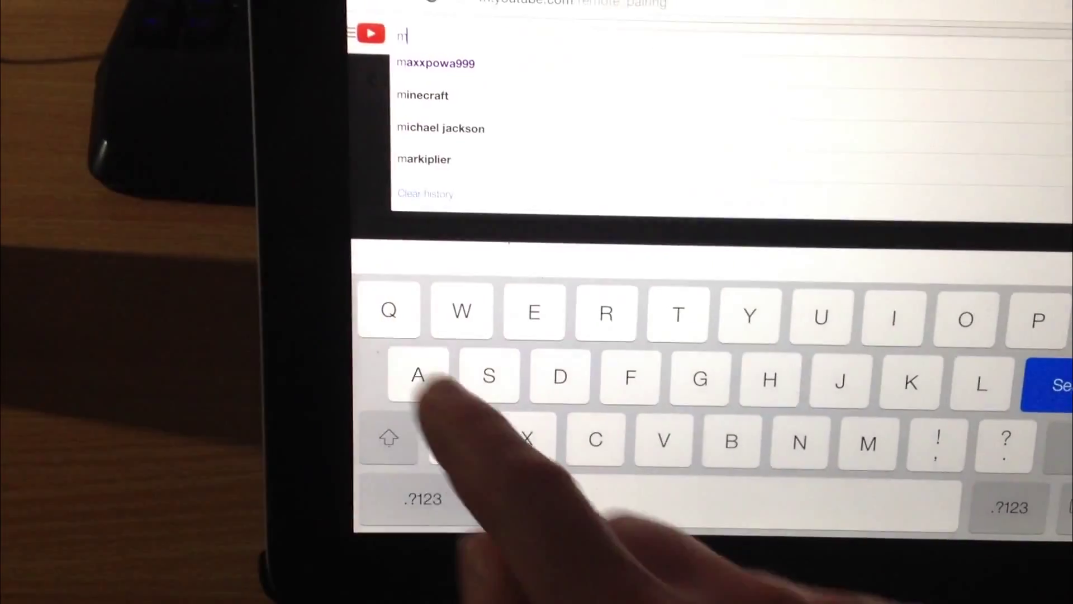
pyautogui.click(435, 63)
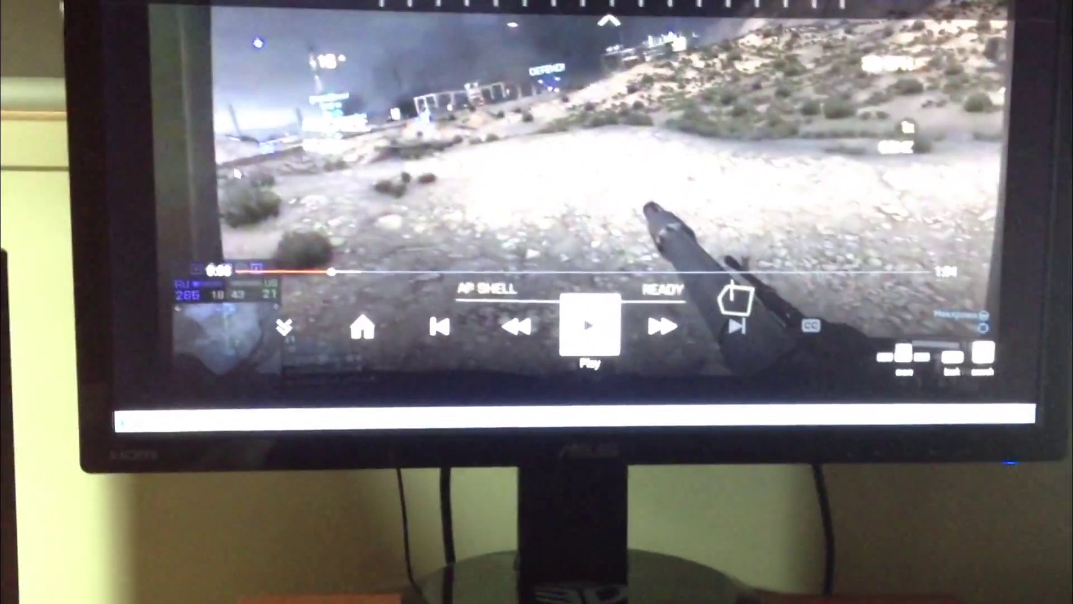
# - Send 'Only In Battlefield 4: Jihad Jeep Chase' to the monitor and resume playback
pyautogui.click(590, 326)
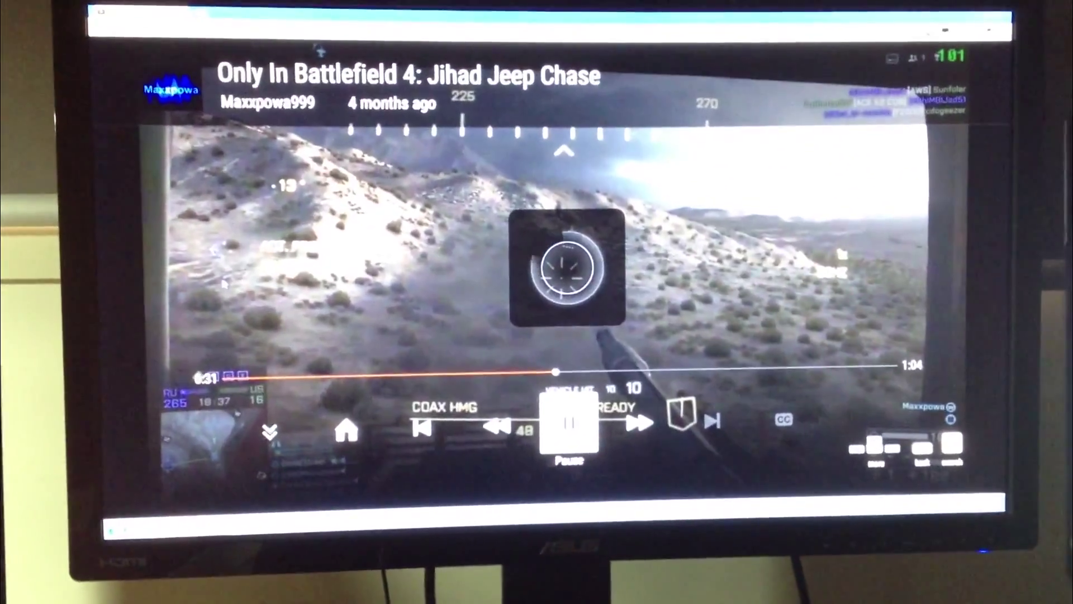
pyautogui.click(568, 421)
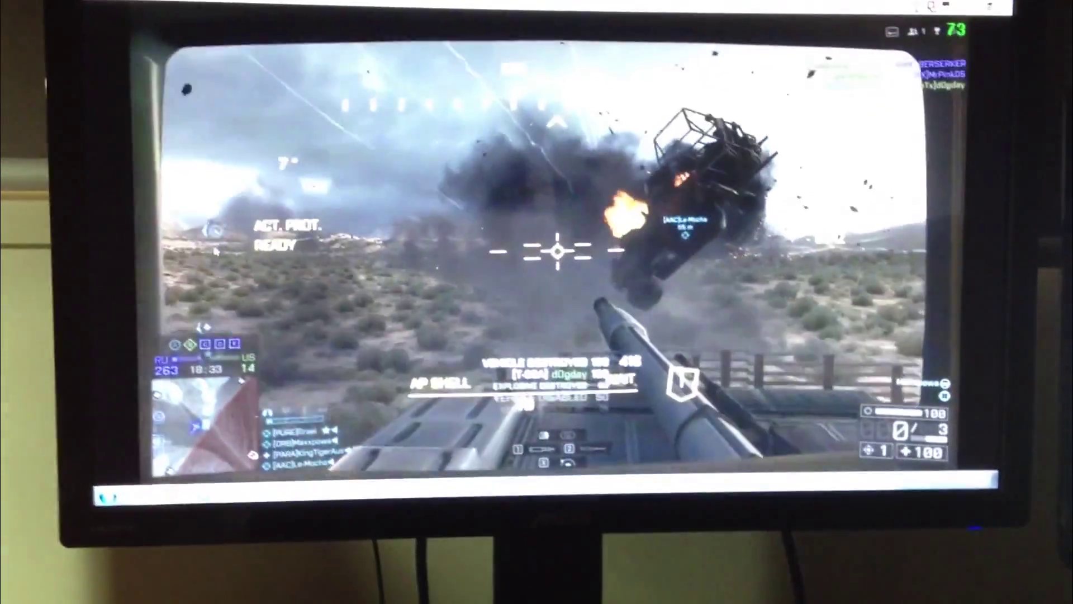